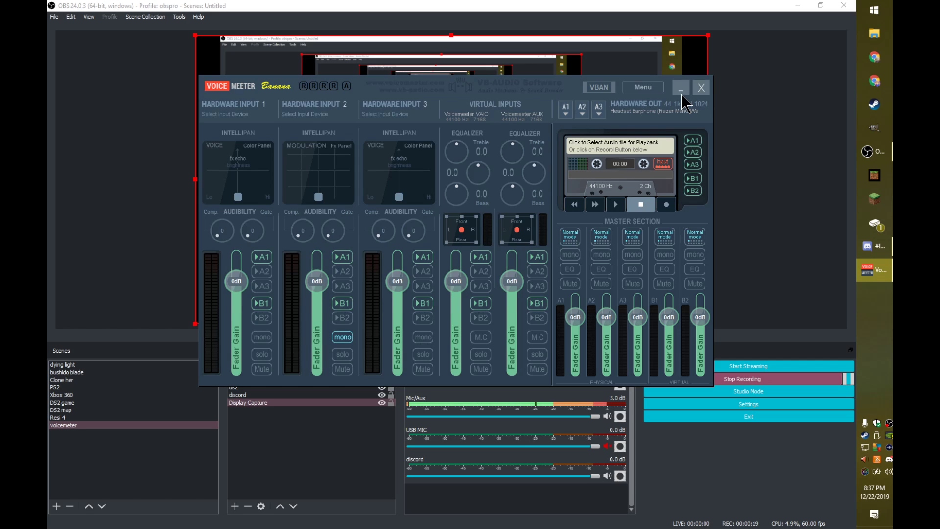
Minimize the VoiceMeeter mixer and bring up the taskbar speaker icon's sound menu
left_click(681, 87)
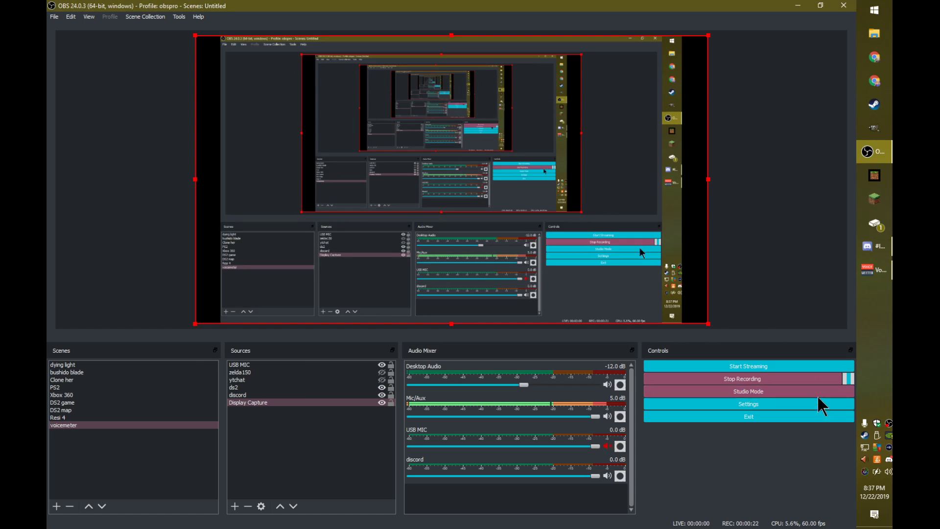
right_click(888, 471)
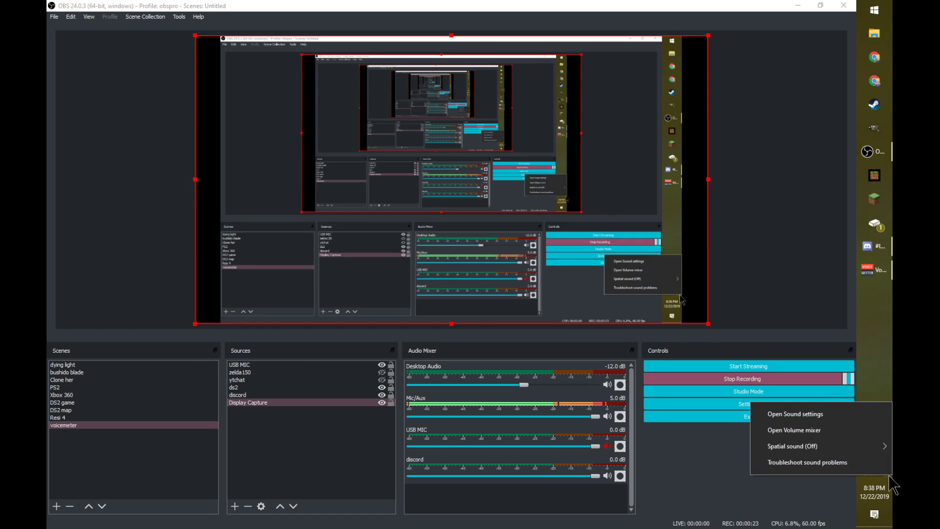
Go to the Windows Sound settings page and launch the classic Sound Control Panel
left_click(796, 413)
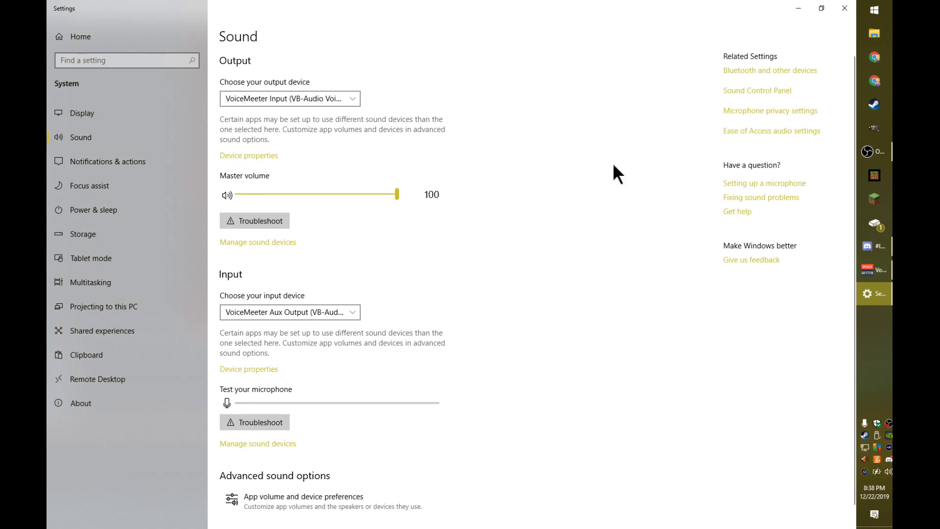
mouse_move(774, 98)
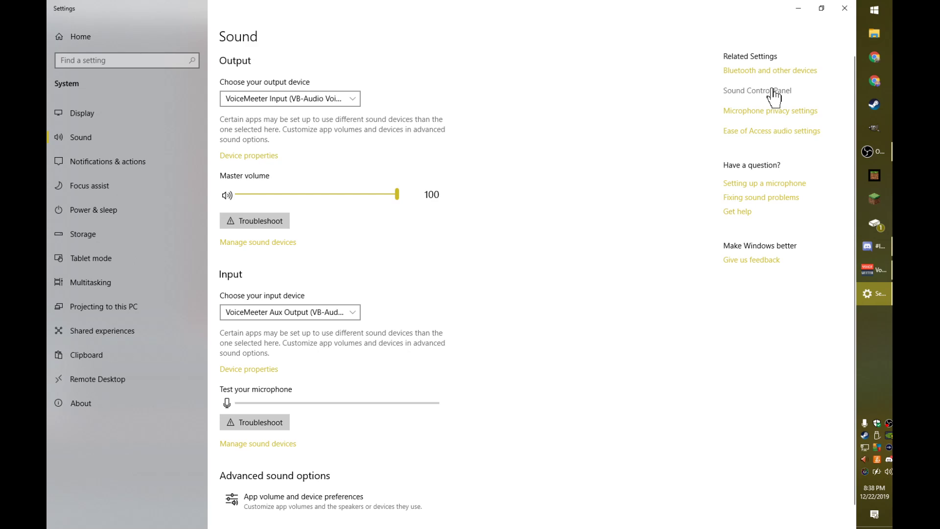
left_click(757, 90)
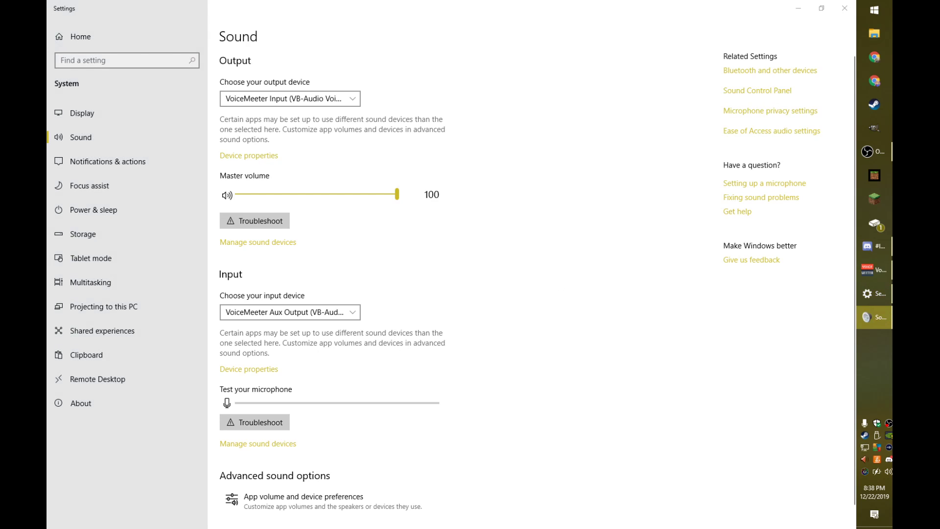
Verify VoiceMeeter Input as default playback and VoiceMeeter Aux Output as default recording, then confirm with OK
left_click(757, 90)
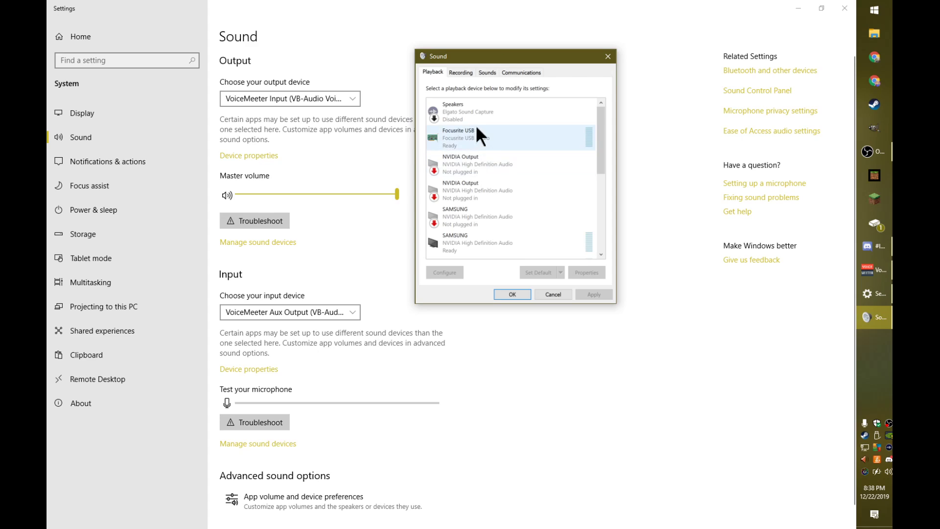
scroll("down", 3)
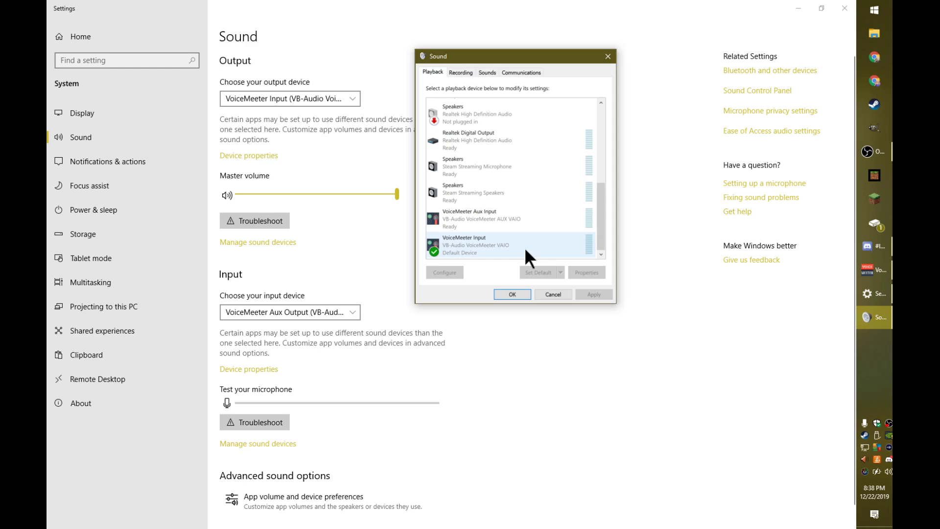
mouse_move(452, 257)
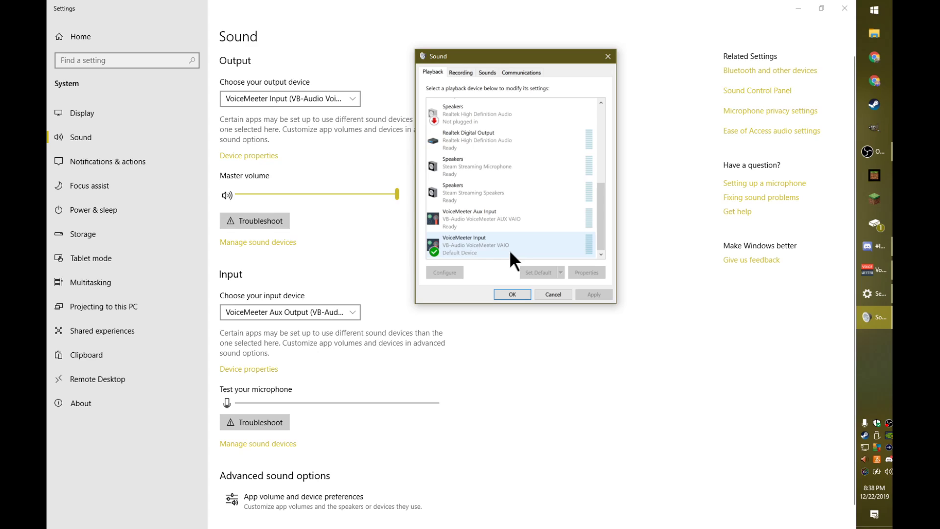
left_click(460, 71)
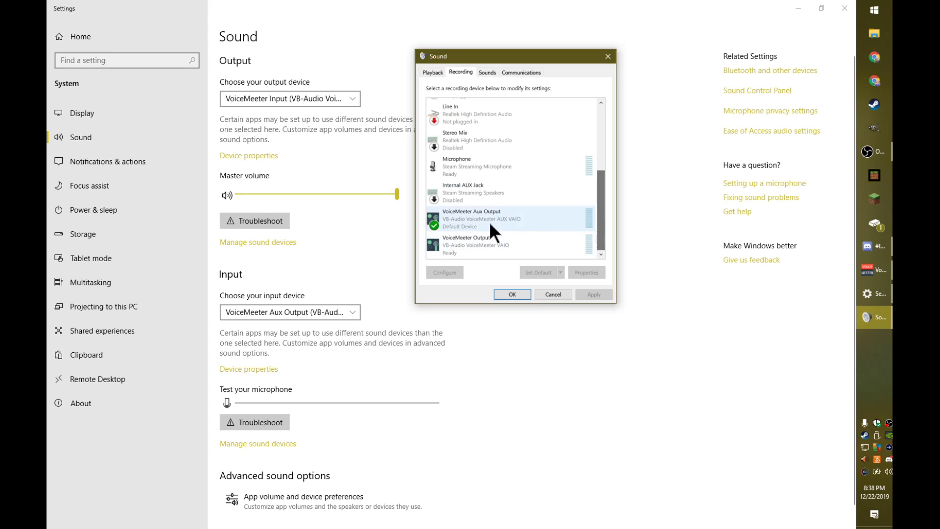
mouse_move(519, 235)
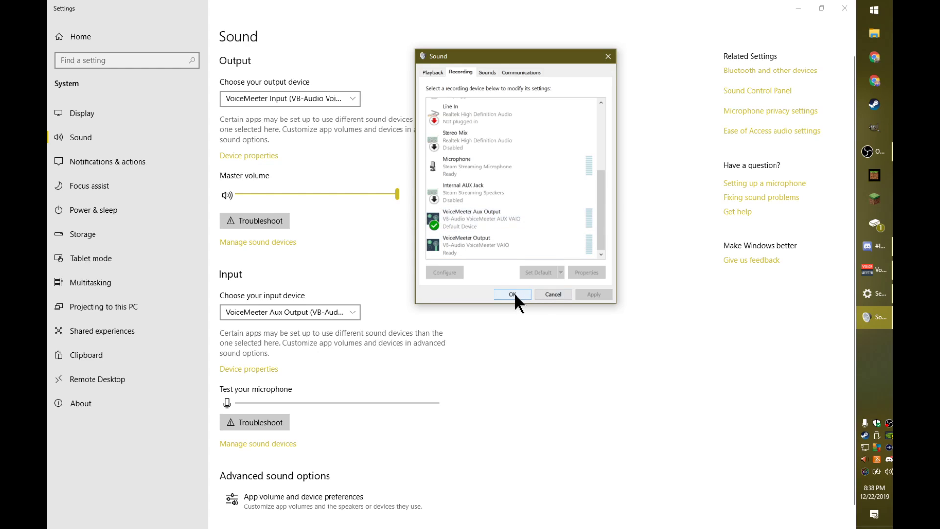
left_click(511, 294)
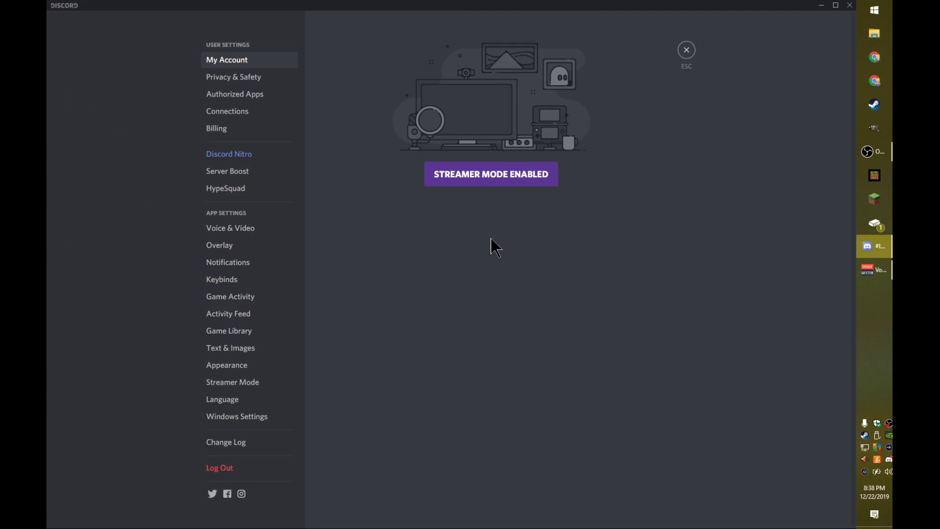
mouse_move(256, 215)
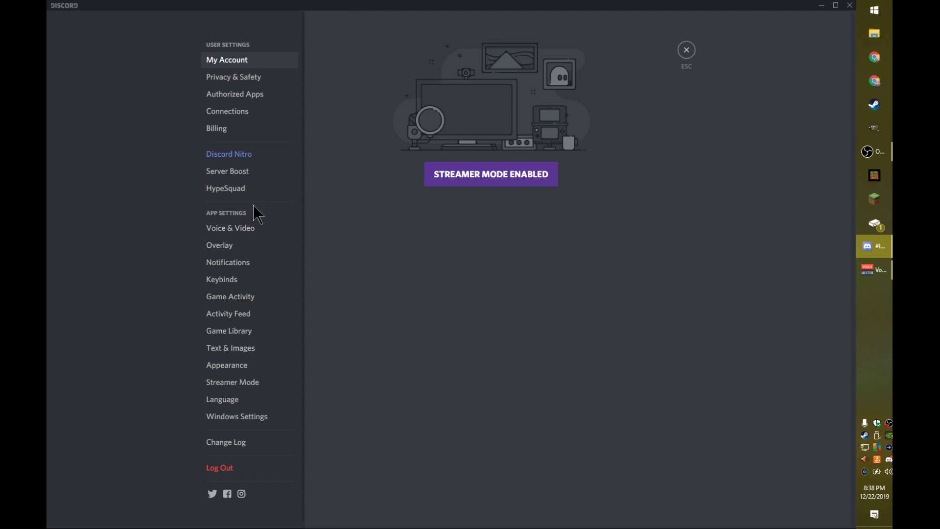
In Discord Voice & Video settings confirm Output Device is VoiceMeeter Aux Input, then close the settings
left_click(230, 228)
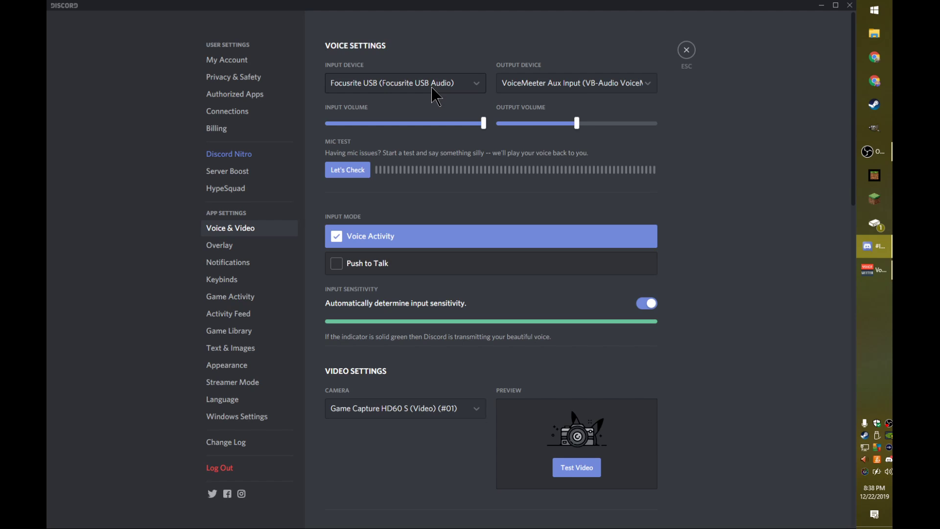
mouse_move(580, 99)
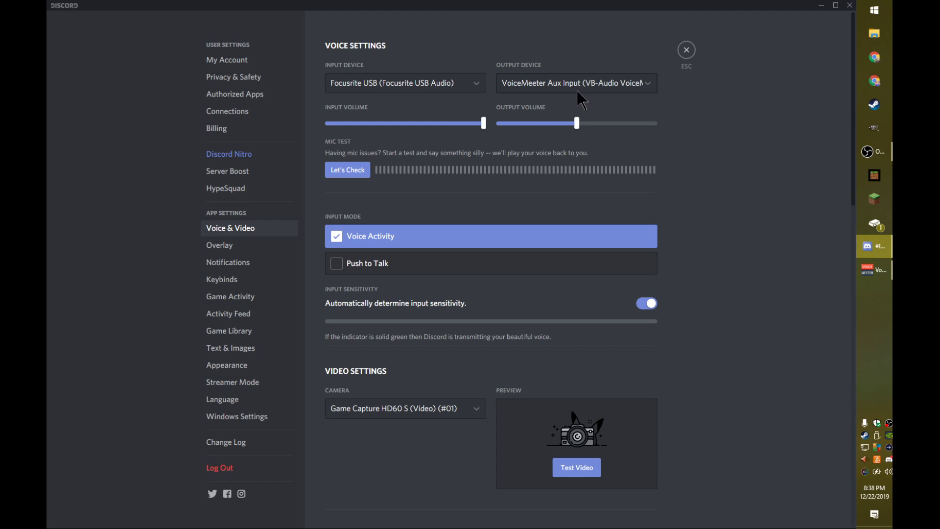
left_click(575, 82)
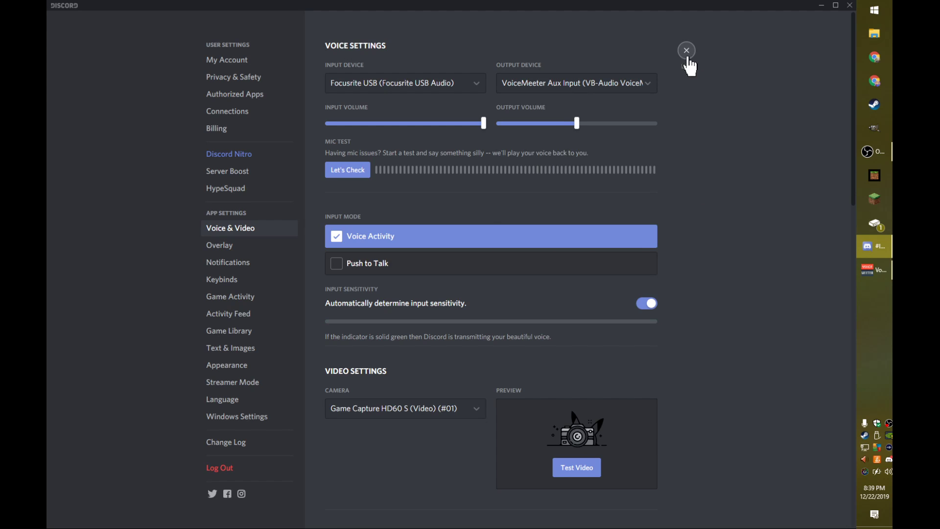
left_click(686, 50)
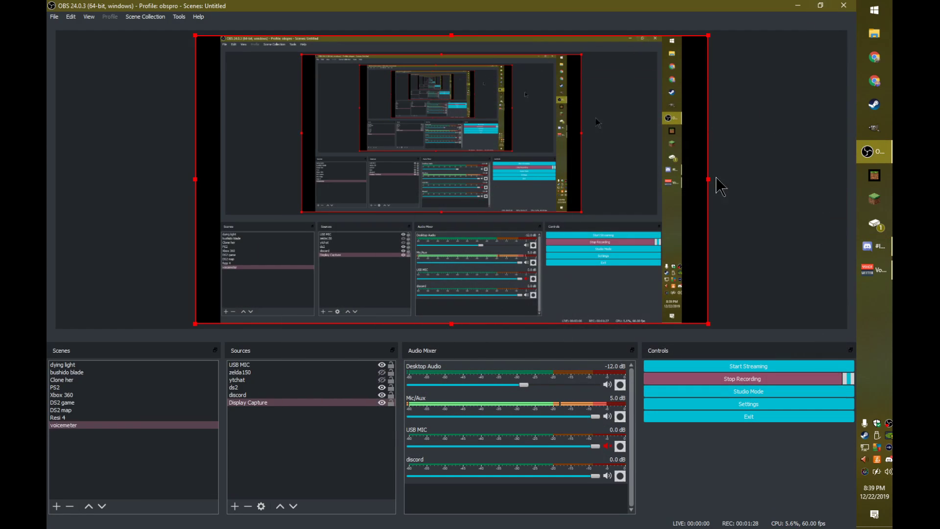
left_click(874, 269)
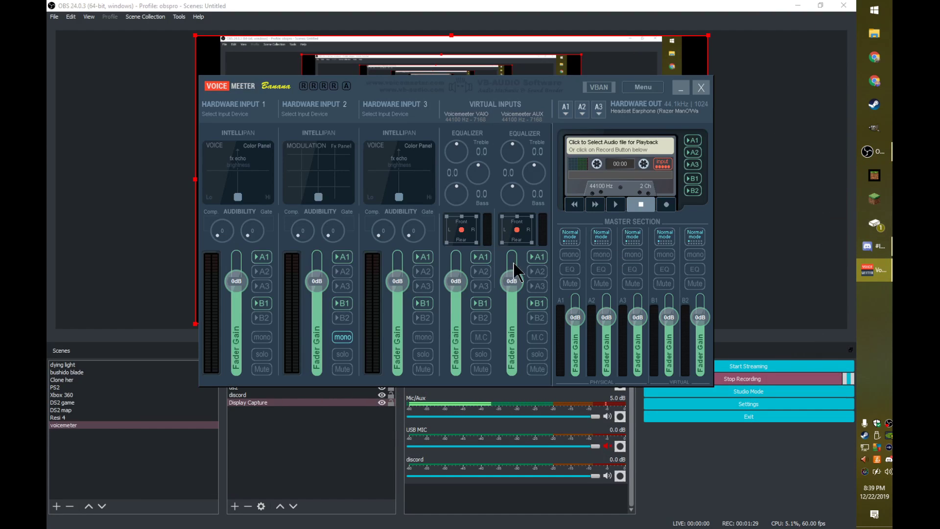
mouse_move(533, 125)
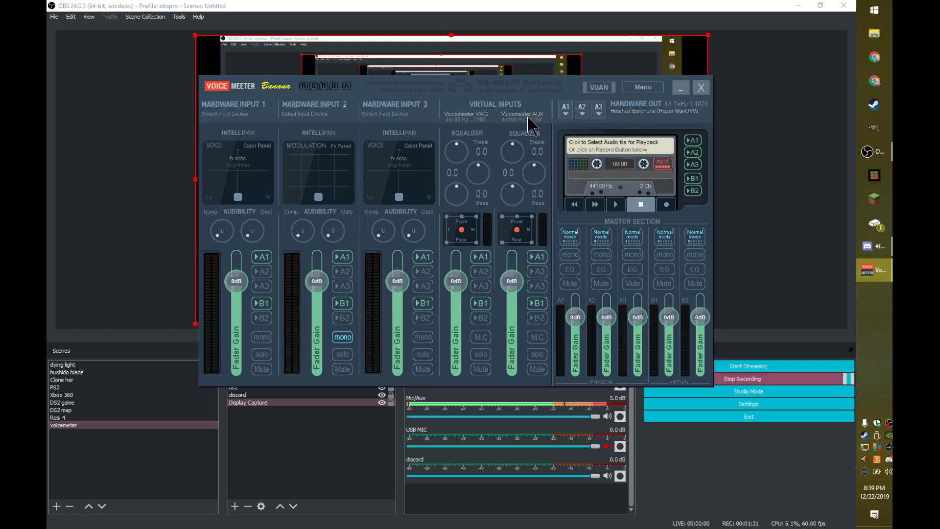
mouse_move(530, 314)
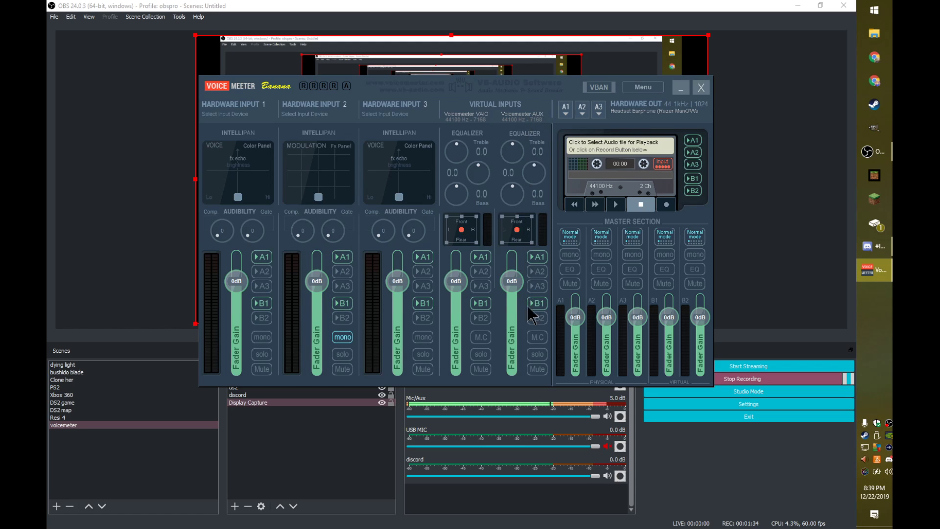
mouse_move(542, 294)
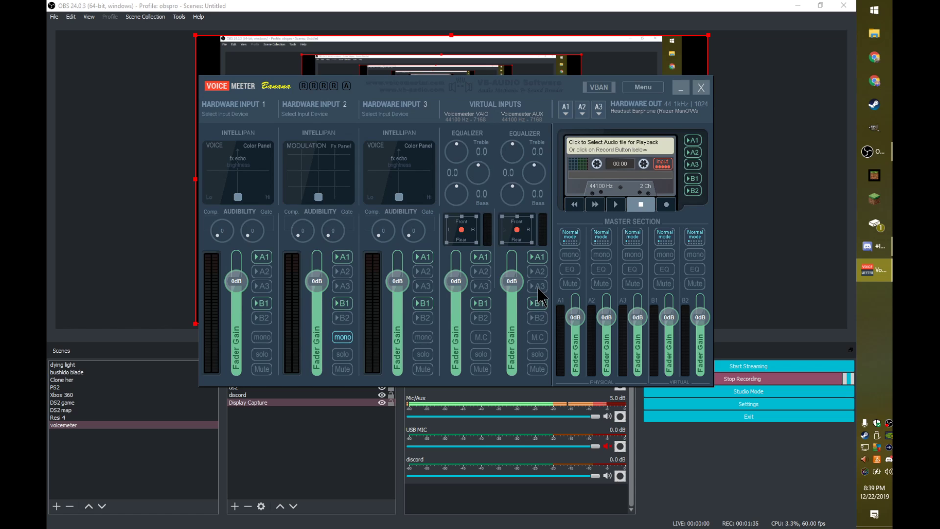
mouse_move(542, 245)
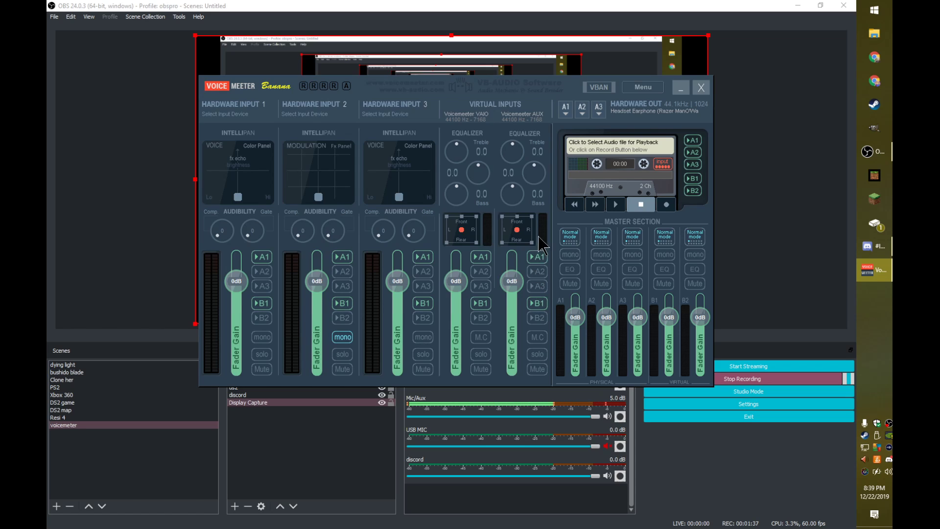
mouse_move(564, 215)
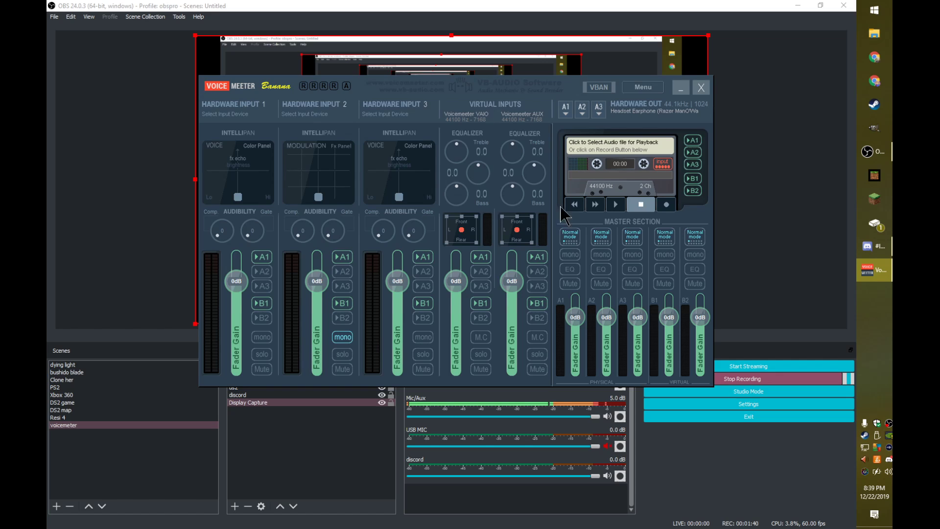
mouse_move(560, 214)
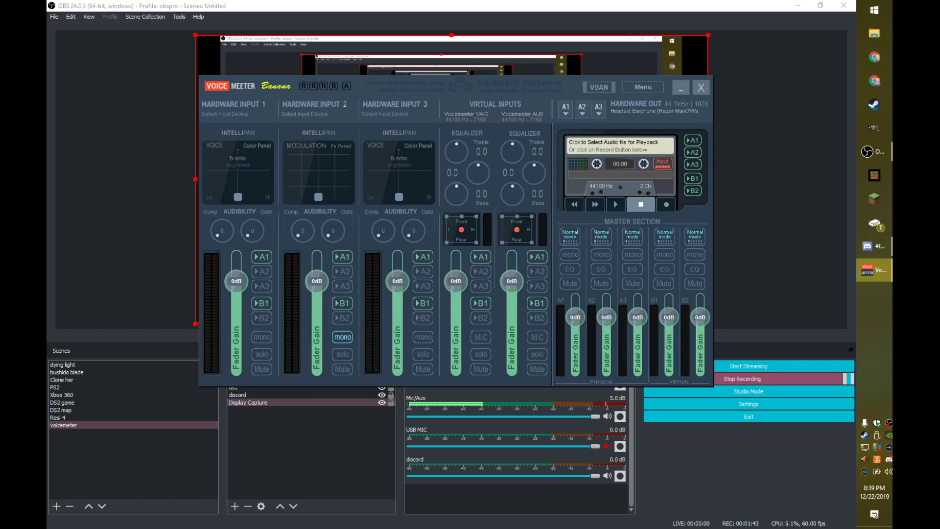
mouse_move(469, 127)
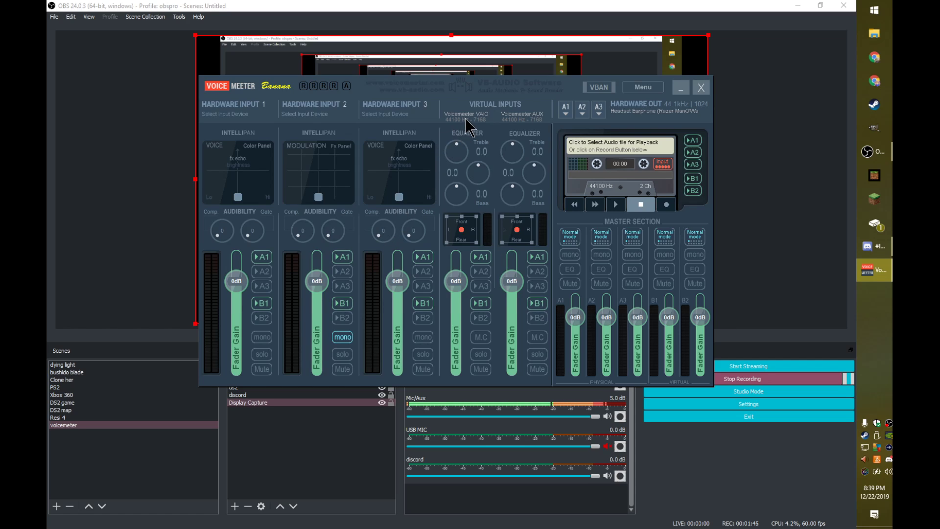
mouse_move(477, 127)
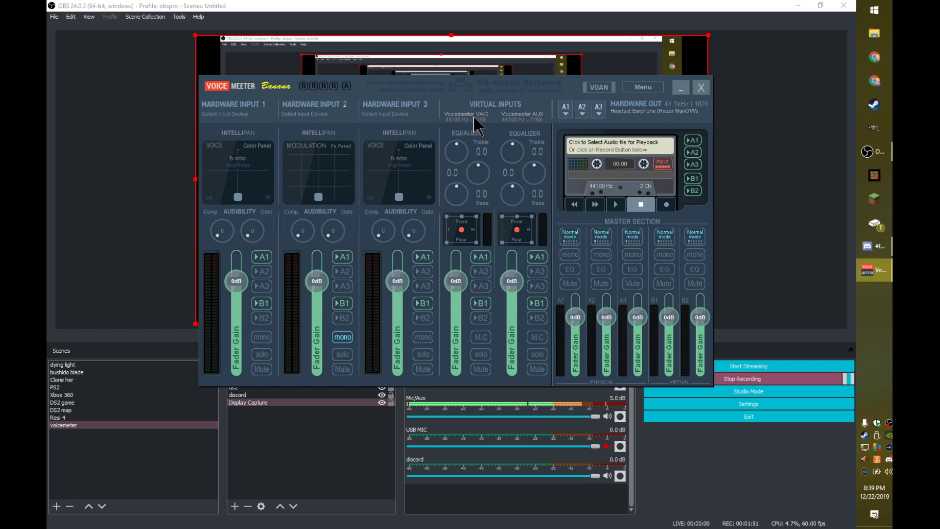
mouse_move(641, 113)
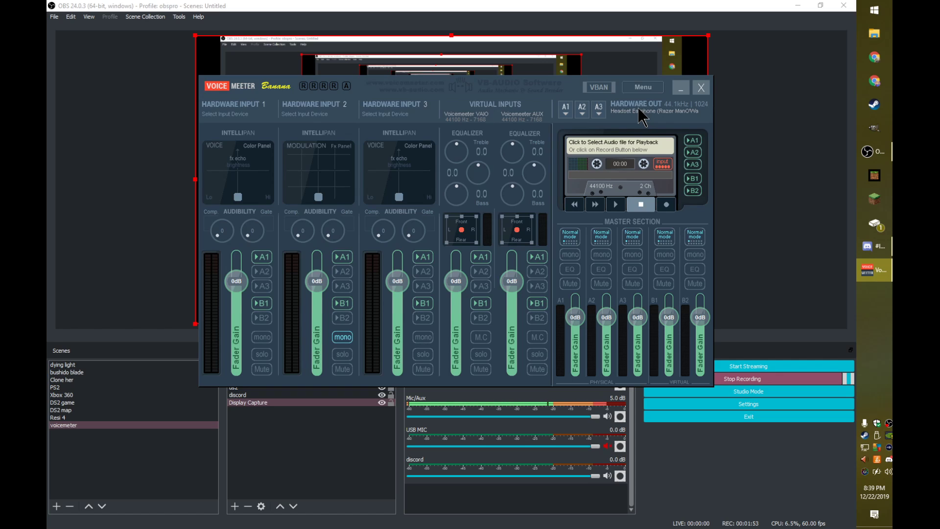
left_click(564, 110)
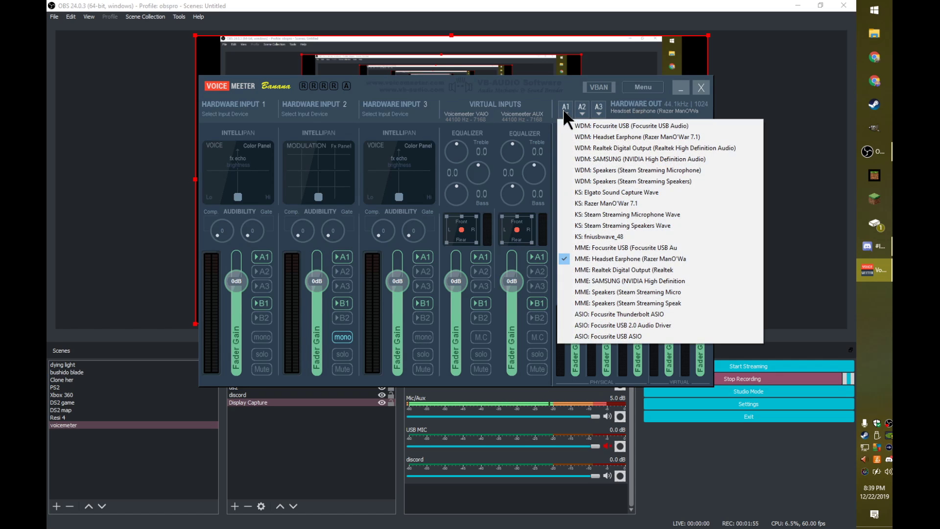
mouse_move(630, 258)
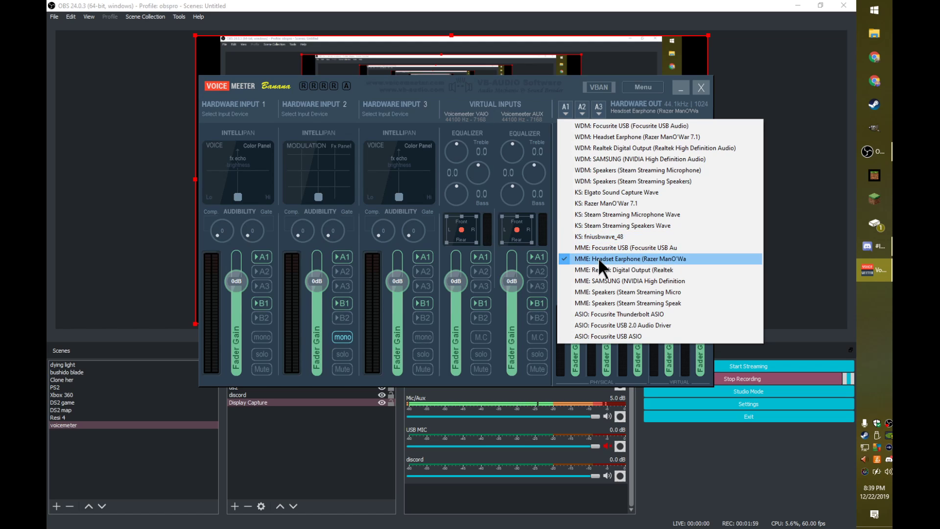
mouse_move(629, 137)
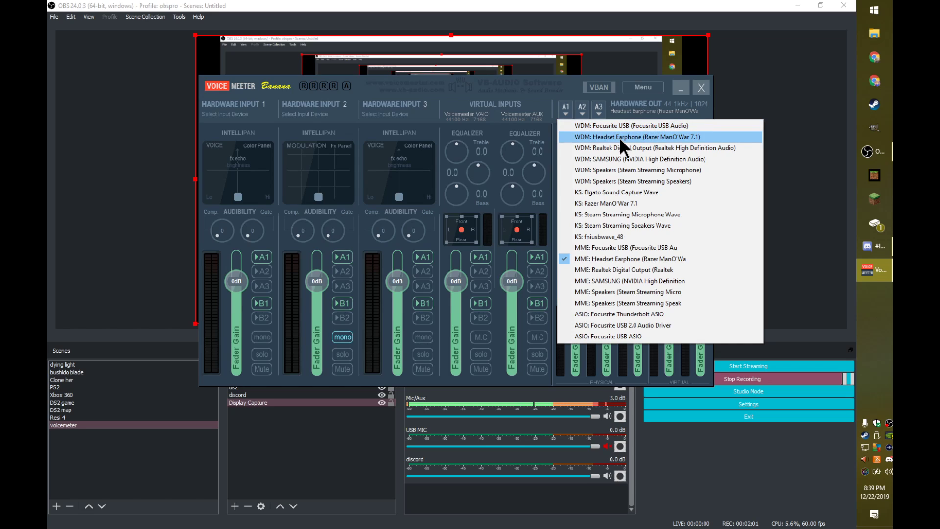
mouse_move(605, 259)
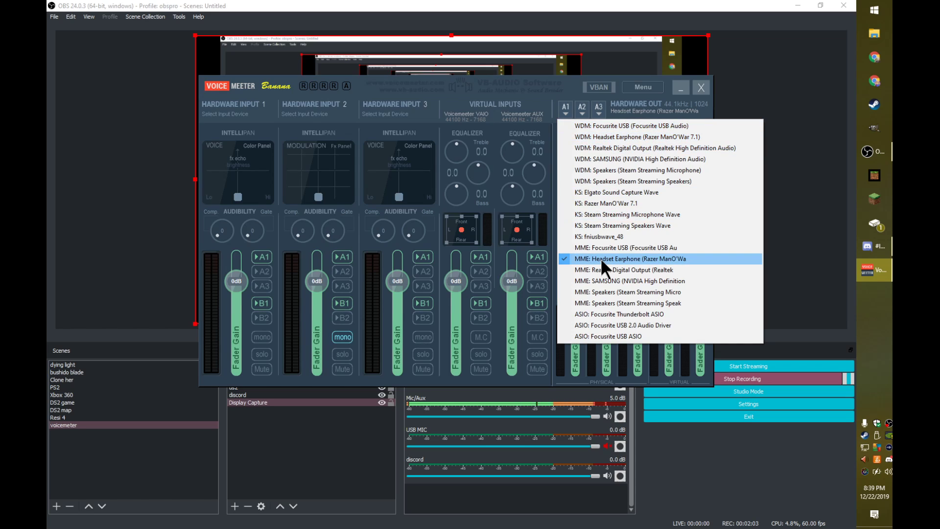
left_click(630, 259)
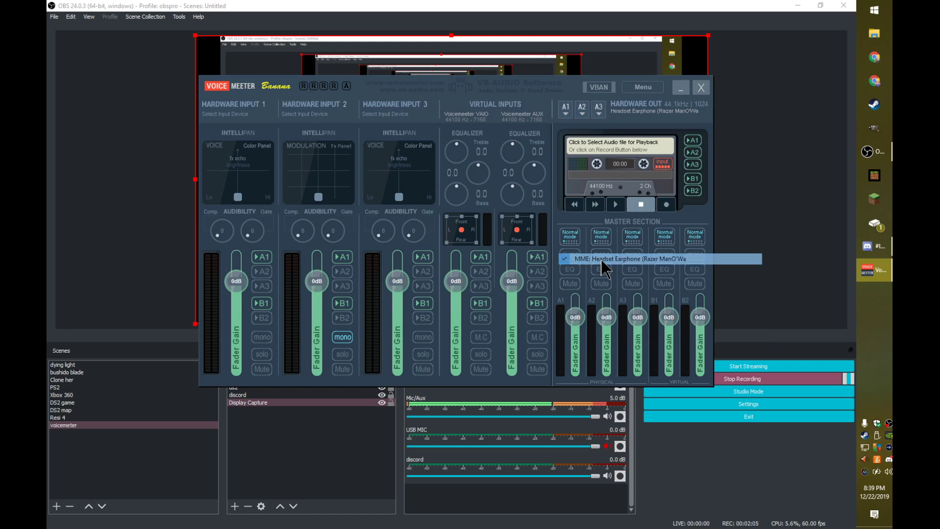
left_click(626, 258)
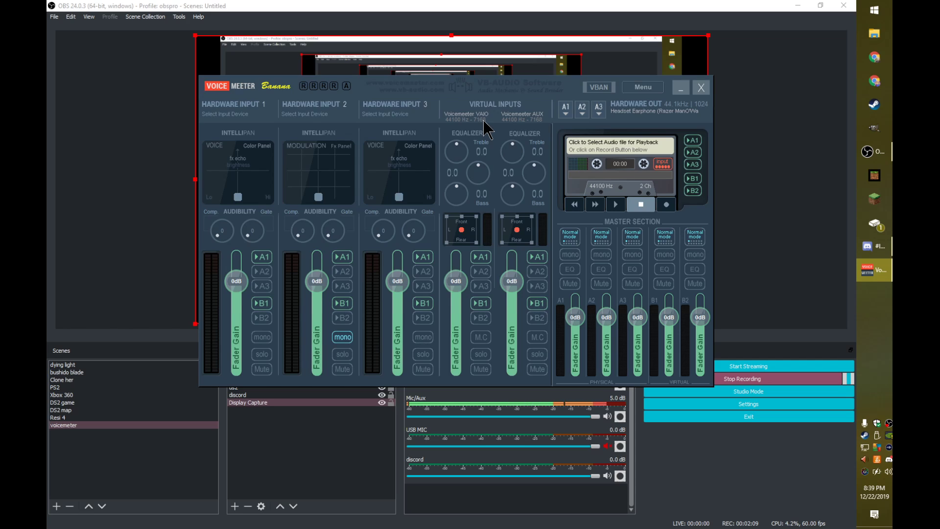
mouse_move(531, 132)
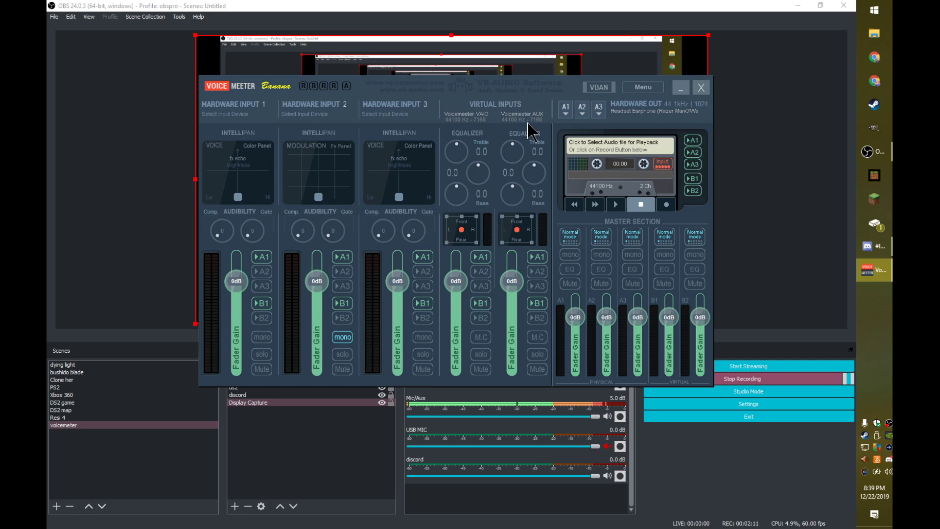
mouse_move(678, 96)
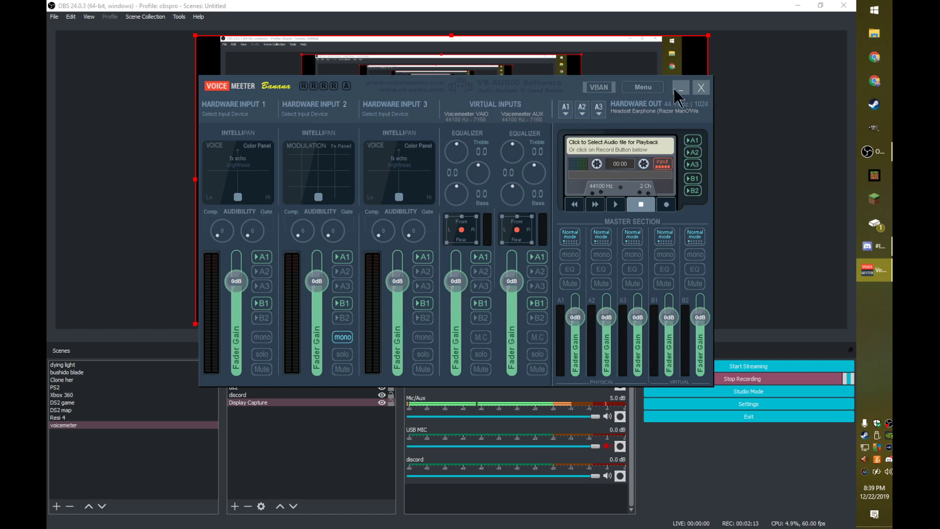
Minimize VoiceMeeter and confirm OBS's Desktop Audio source uses the VoiceMeeter Input (VAIO) device
left_click(682, 87)
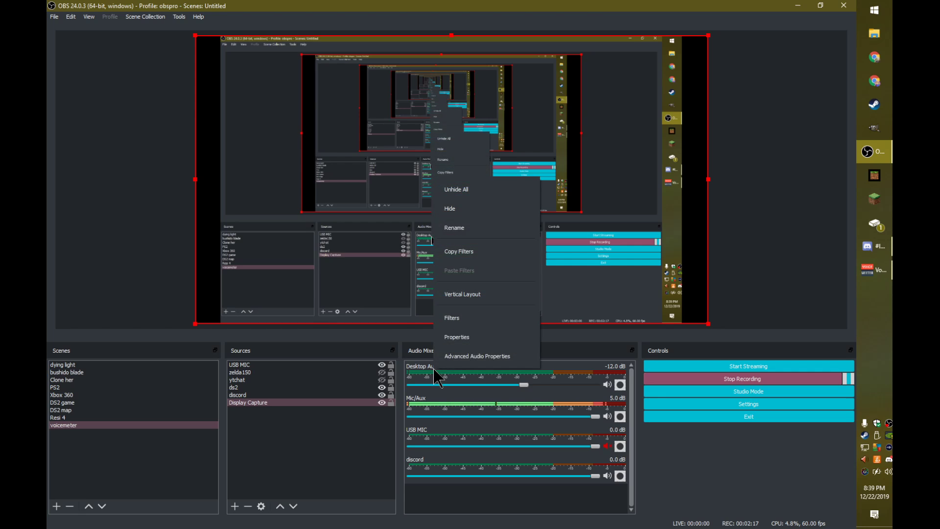
left_click(456, 336)
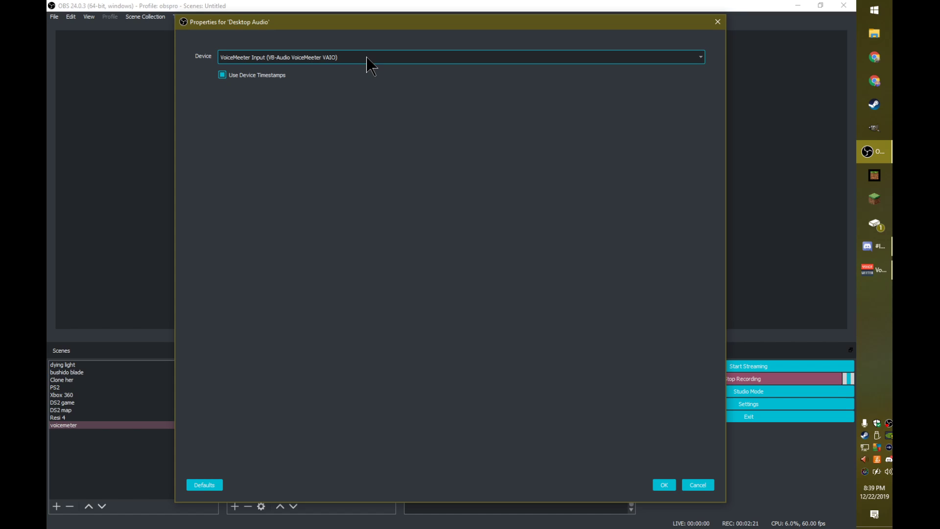
left_click(663, 485)
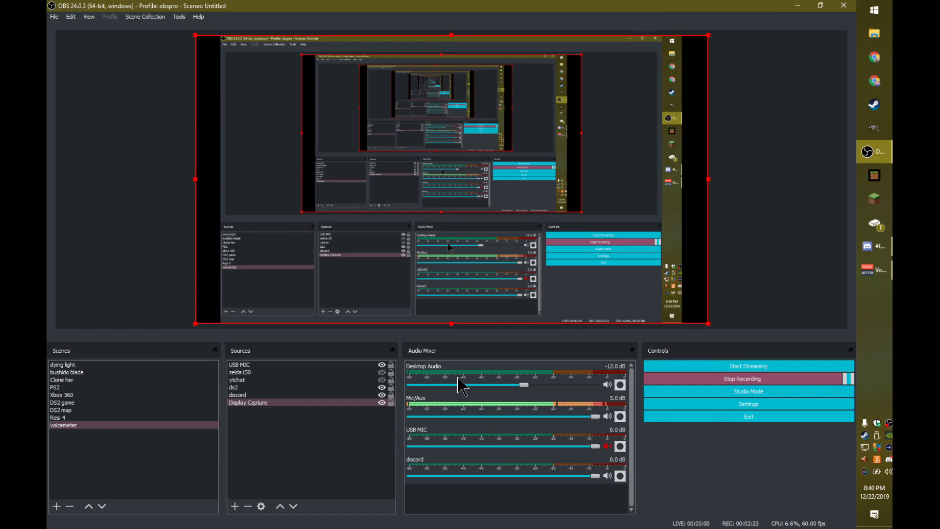
mouse_move(456, 483)
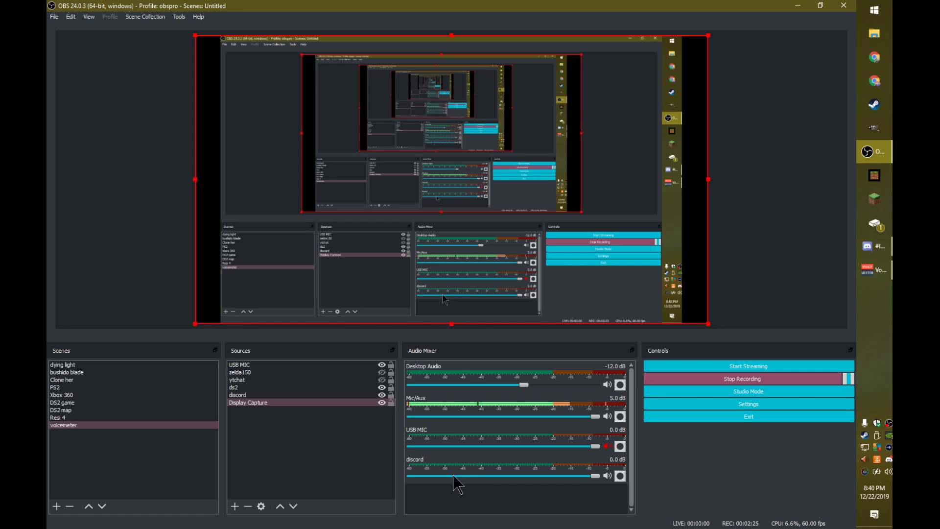
right_click(456, 483)
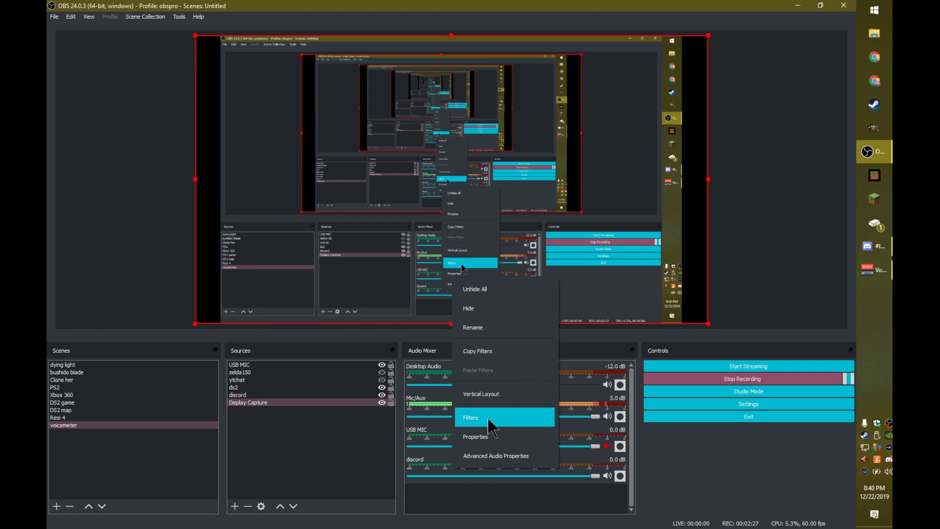
left_click(476, 435)
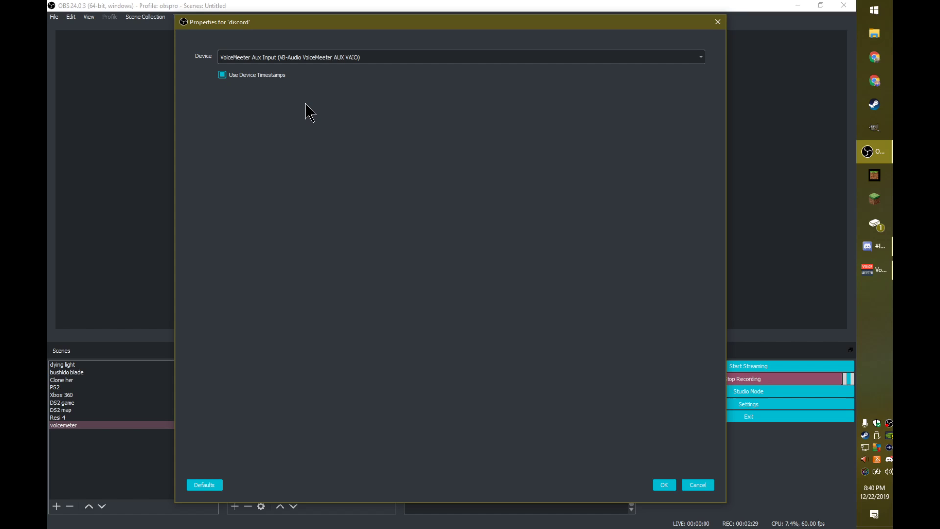
mouse_move(640, 480)
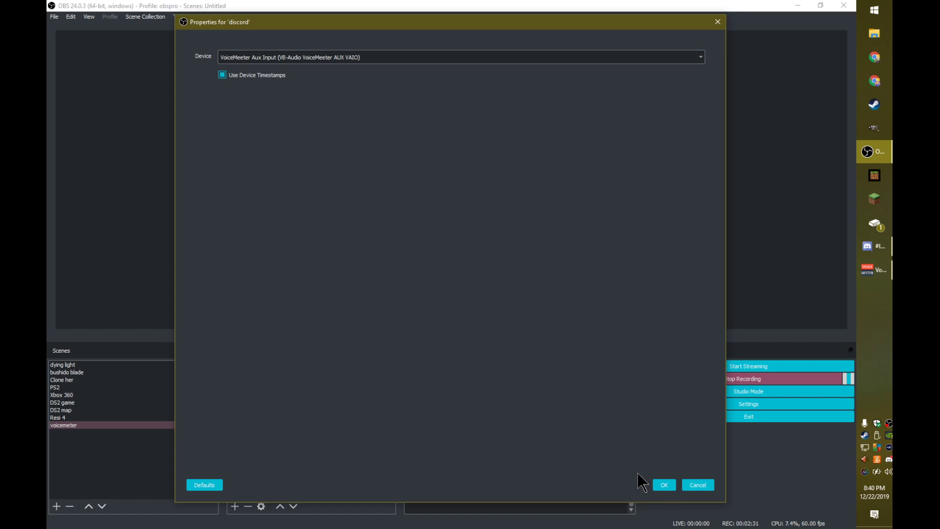
left_click(663, 485)
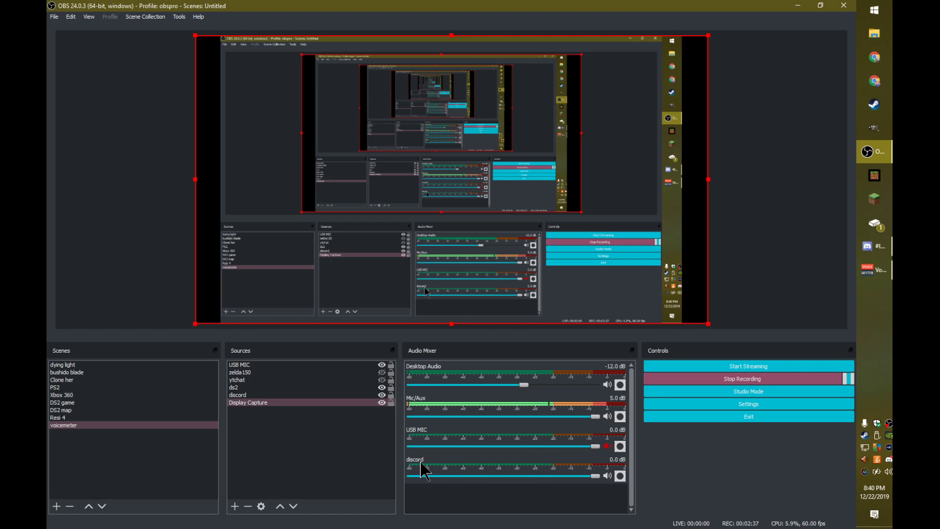
mouse_move(452, 387)
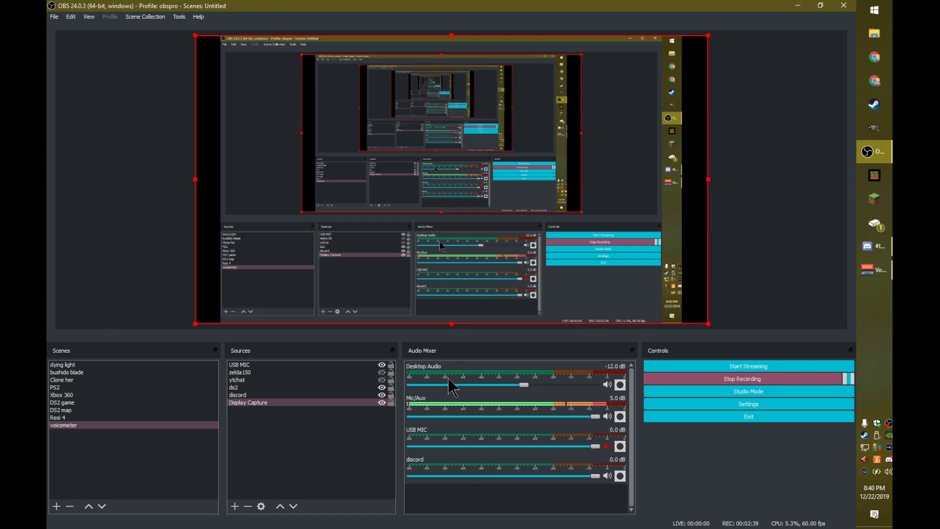
mouse_move(545, 403)
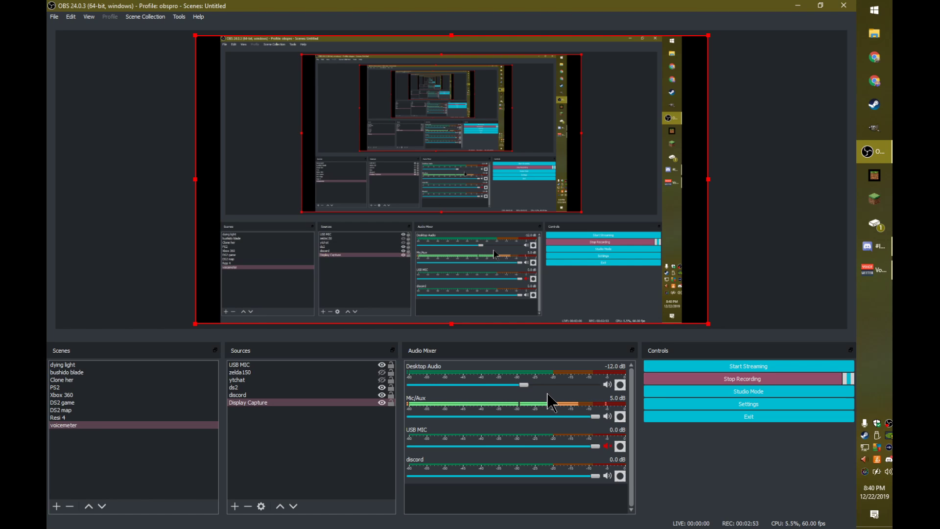
mouse_move(565, 412)
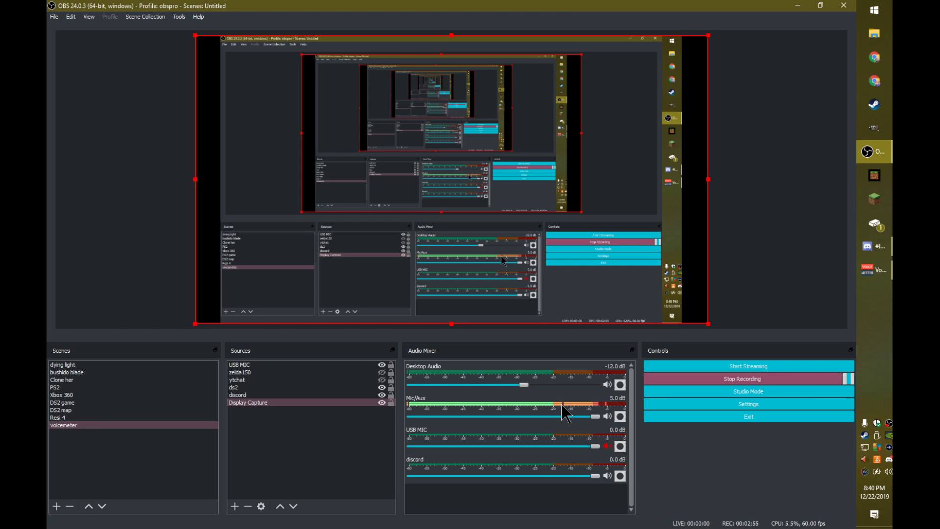